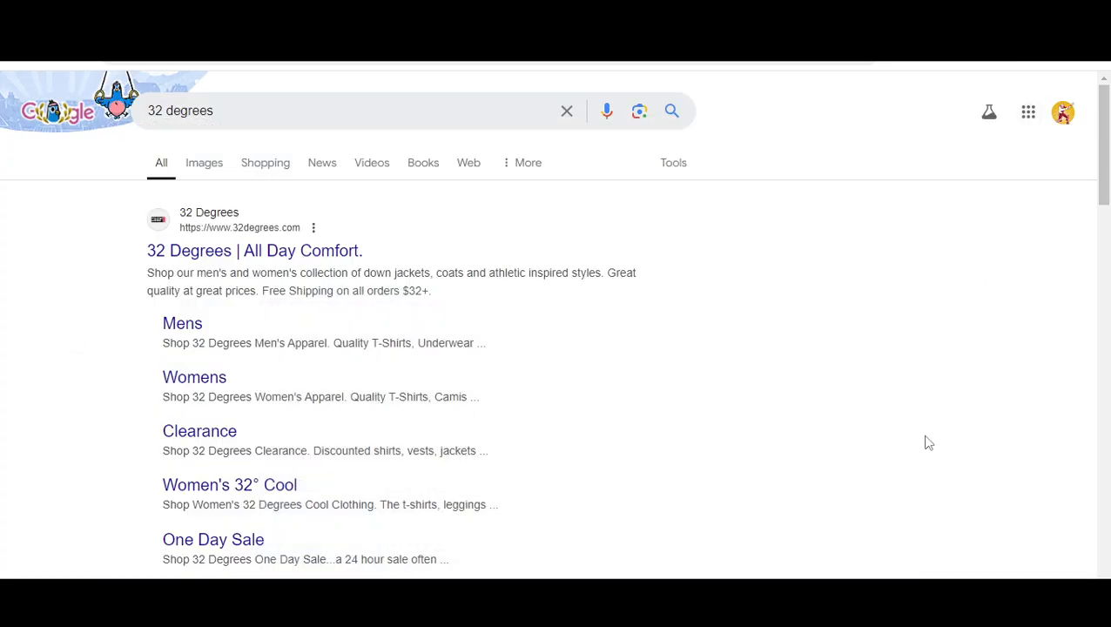
mouse_move(586, 374)
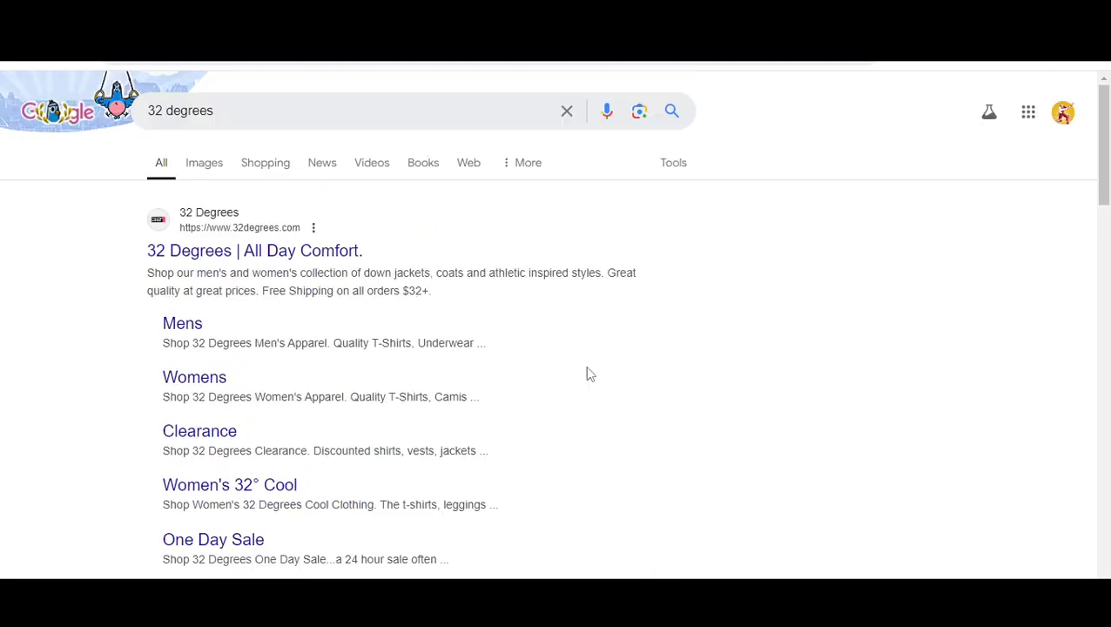
scroll("down", 3)
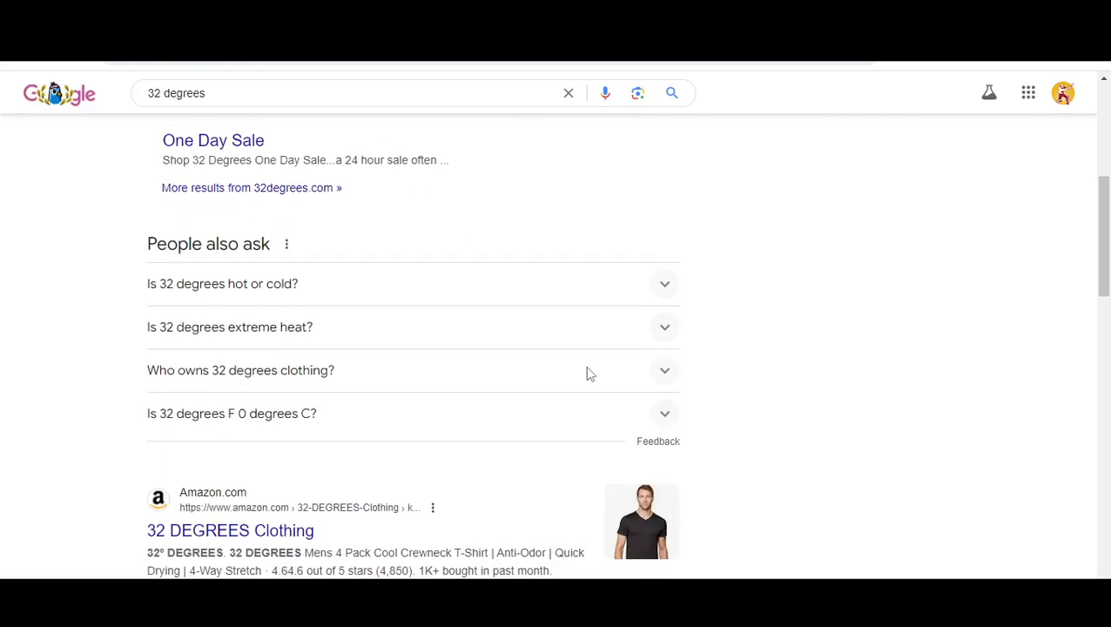
scroll("down", 3)
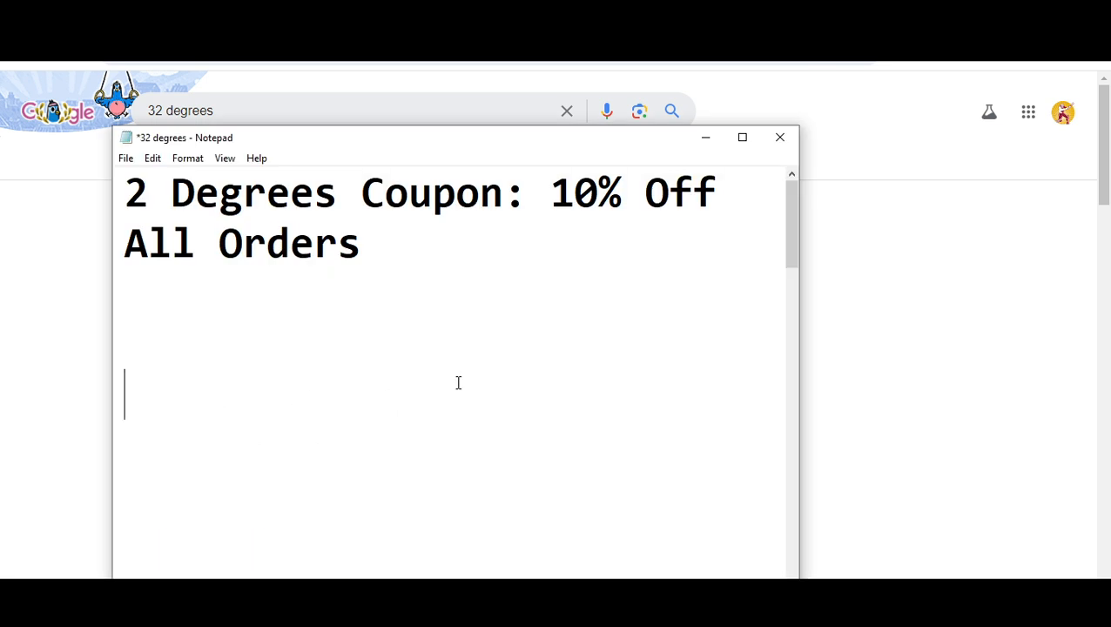
type("lets get start")
type("code 1 is")
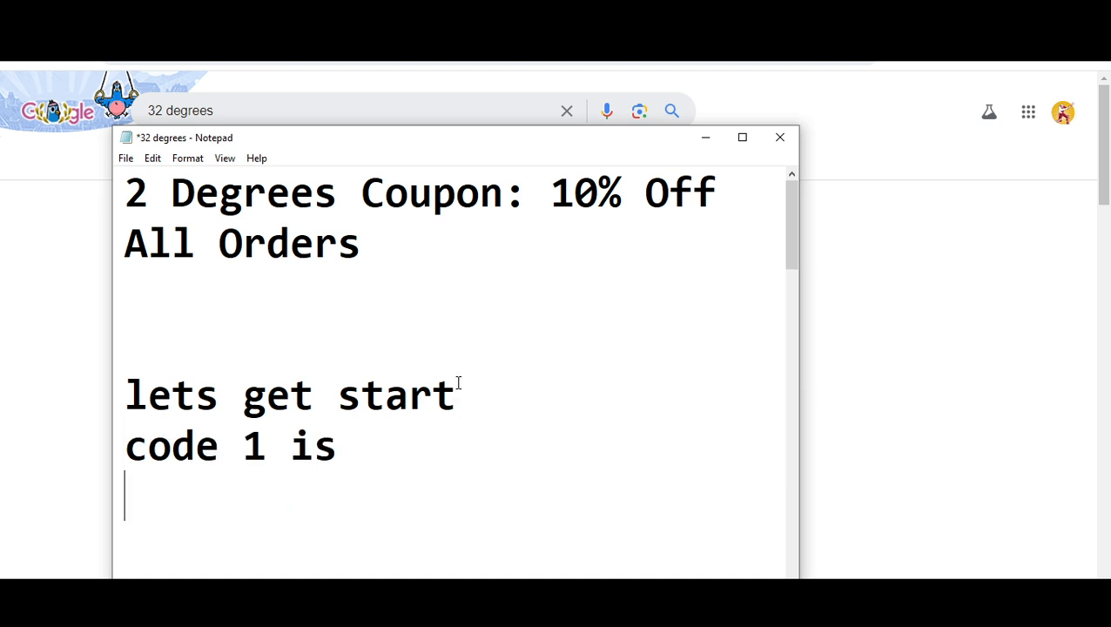
type("CES")
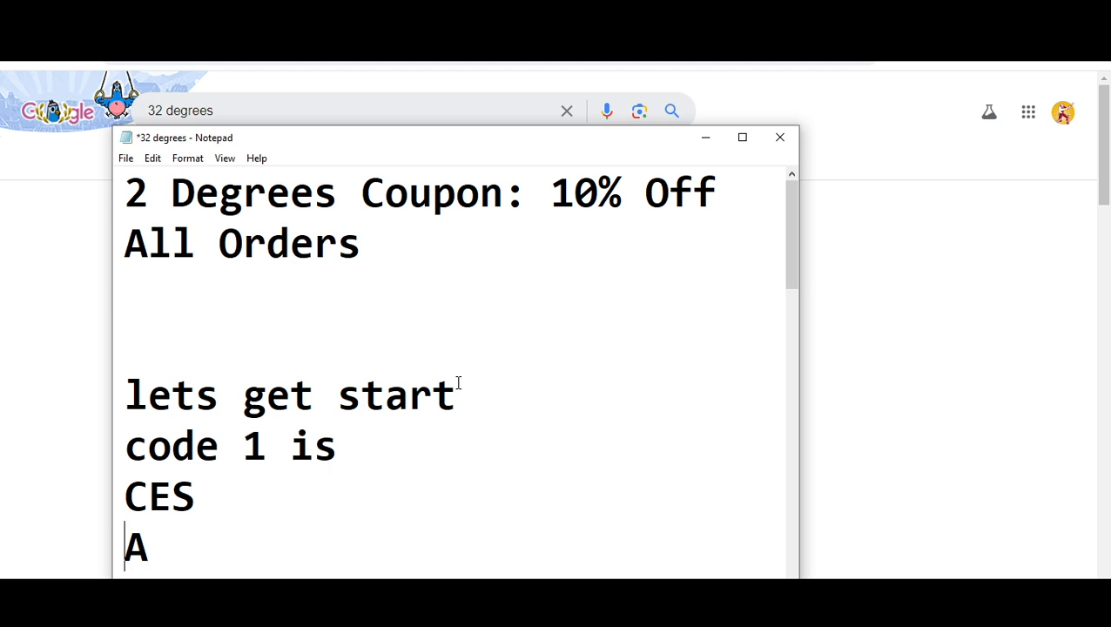
type("RM")
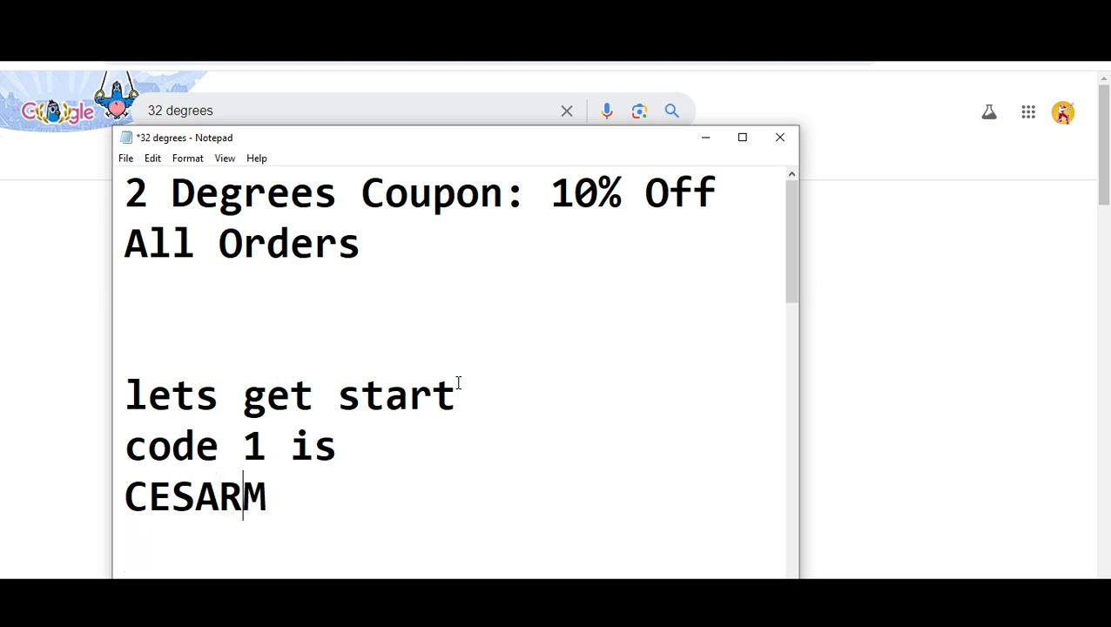
type("MZ")
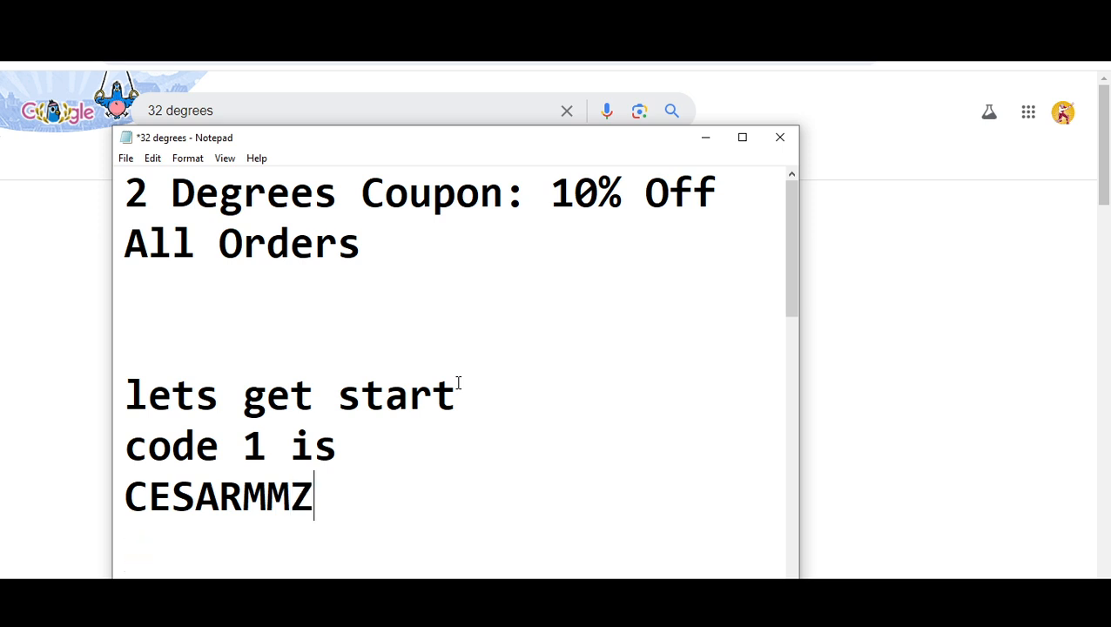
type("10% Discount Using Promo Code")
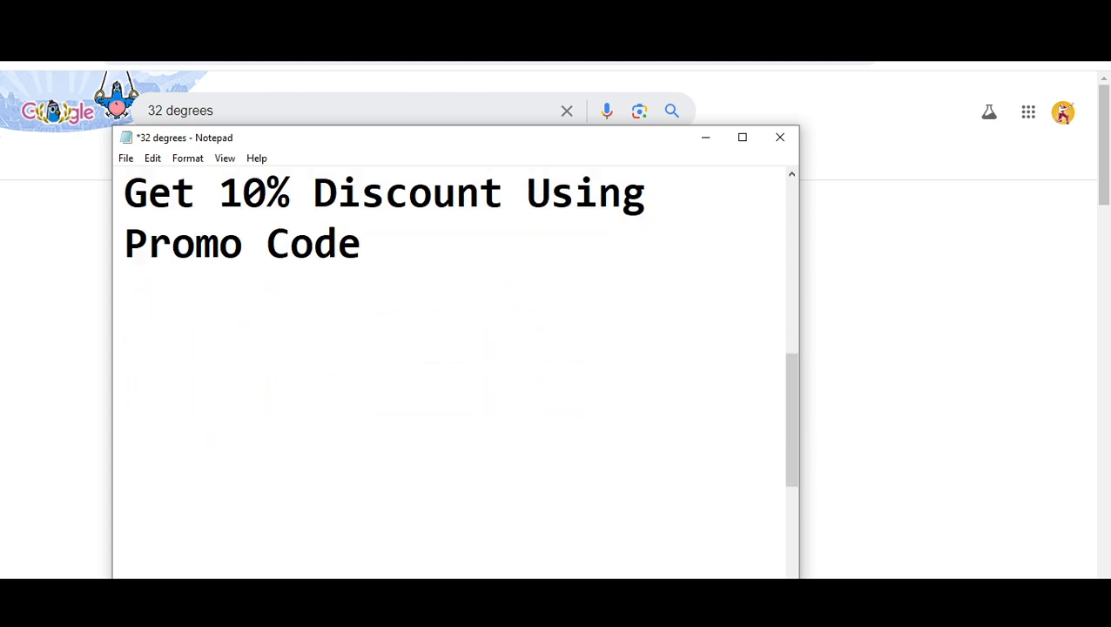
type("code 2 is")
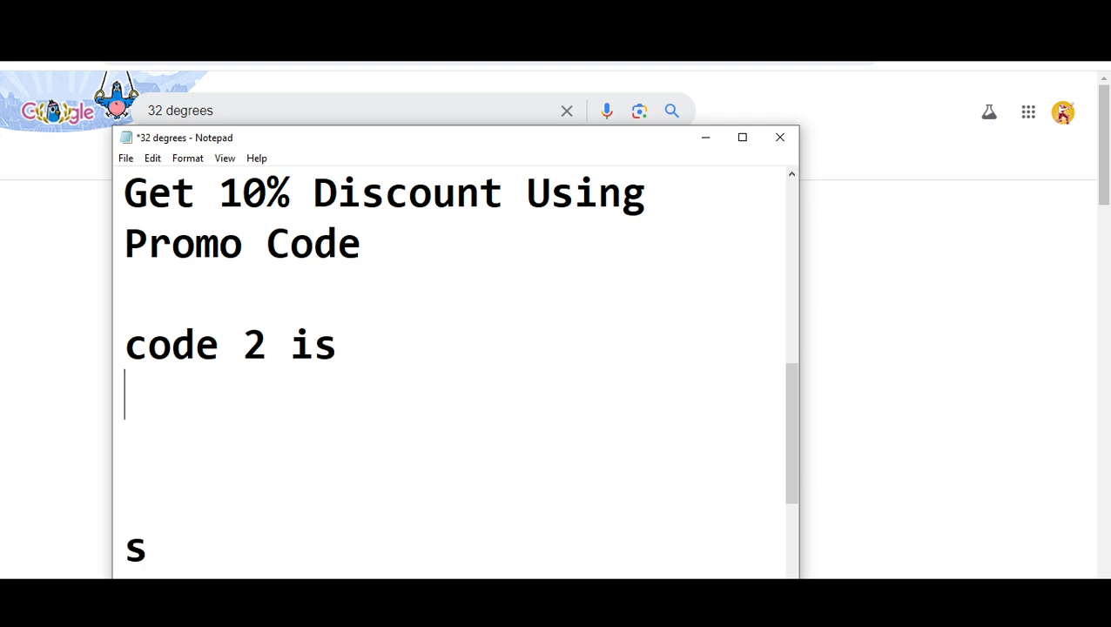
type("l")
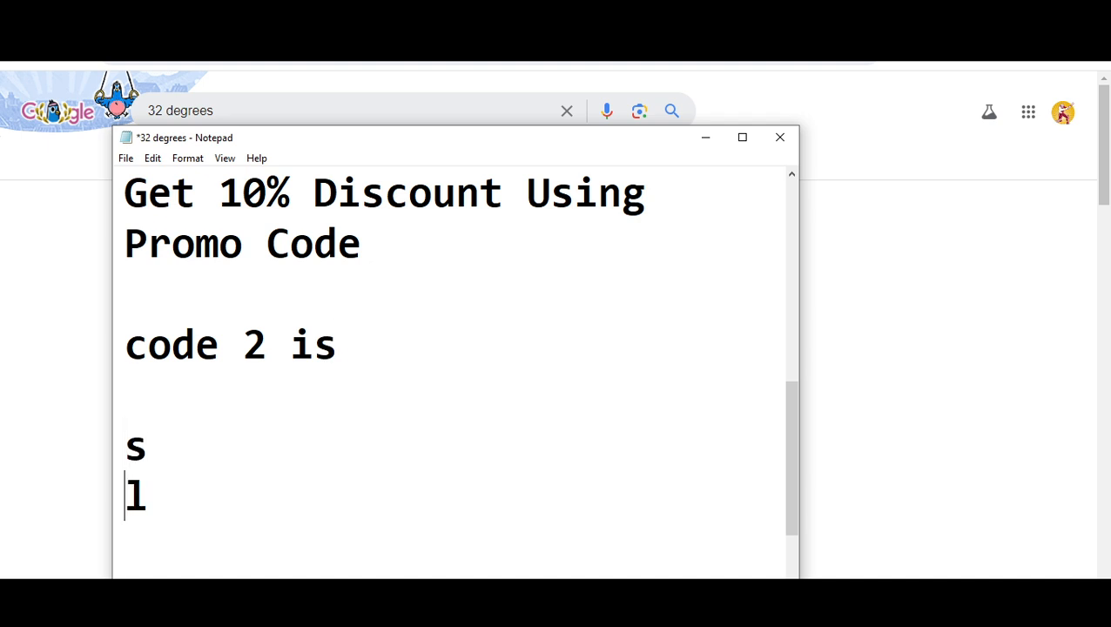
type("lic")
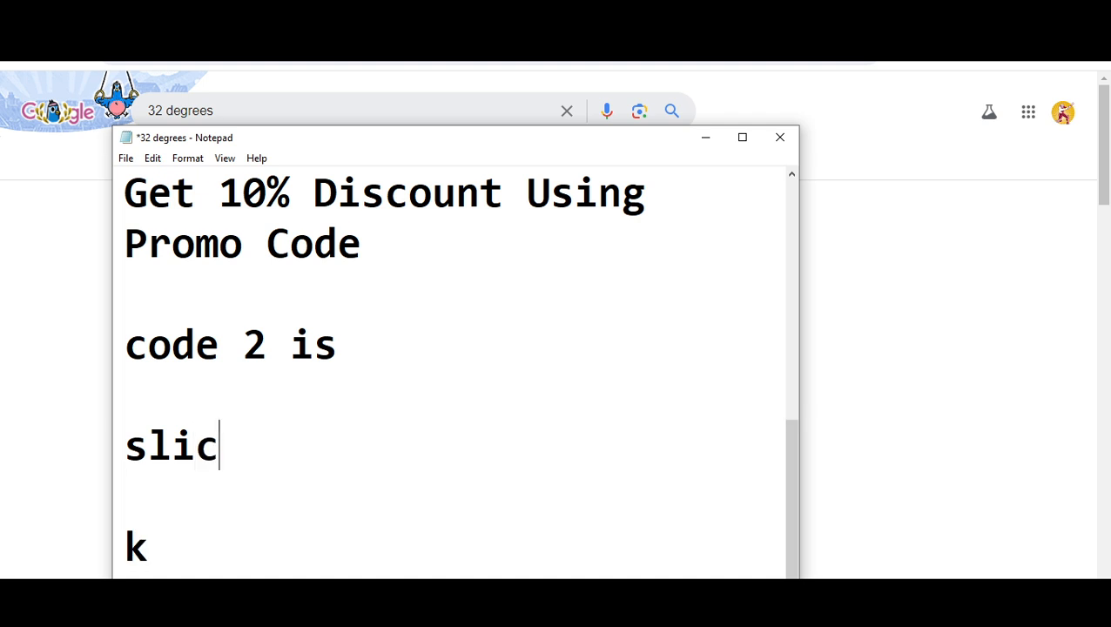
type("k2")
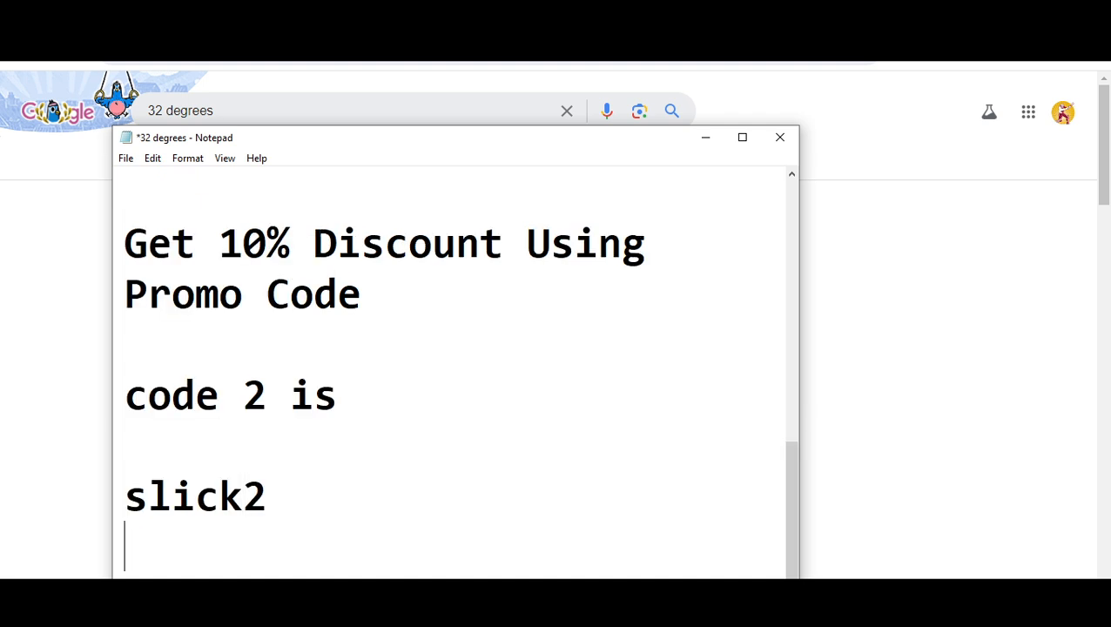
scroll("down", 3)
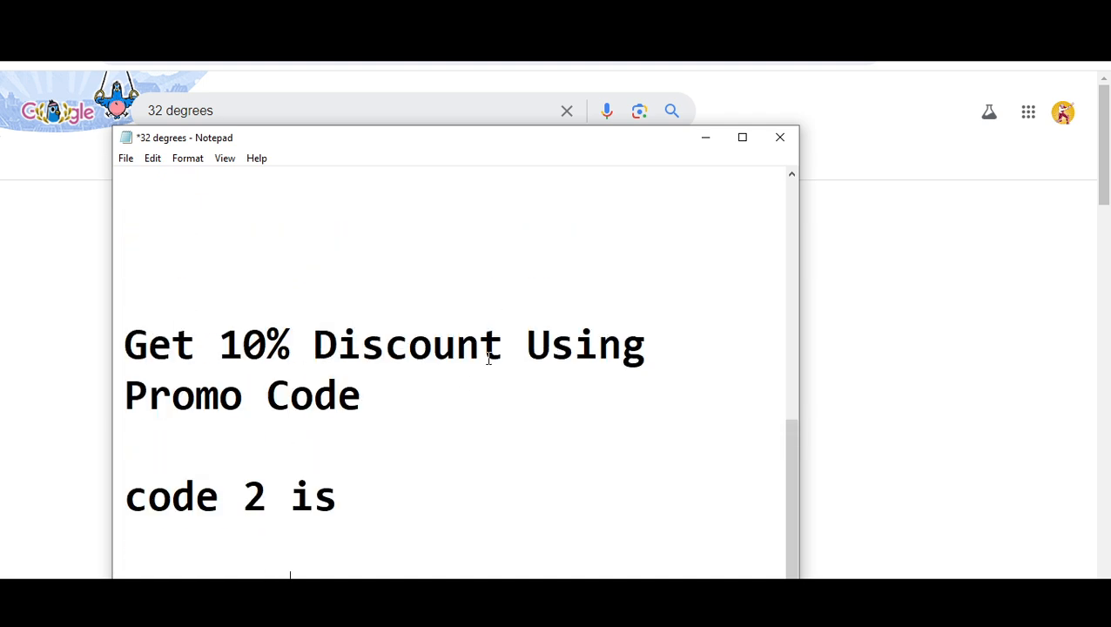